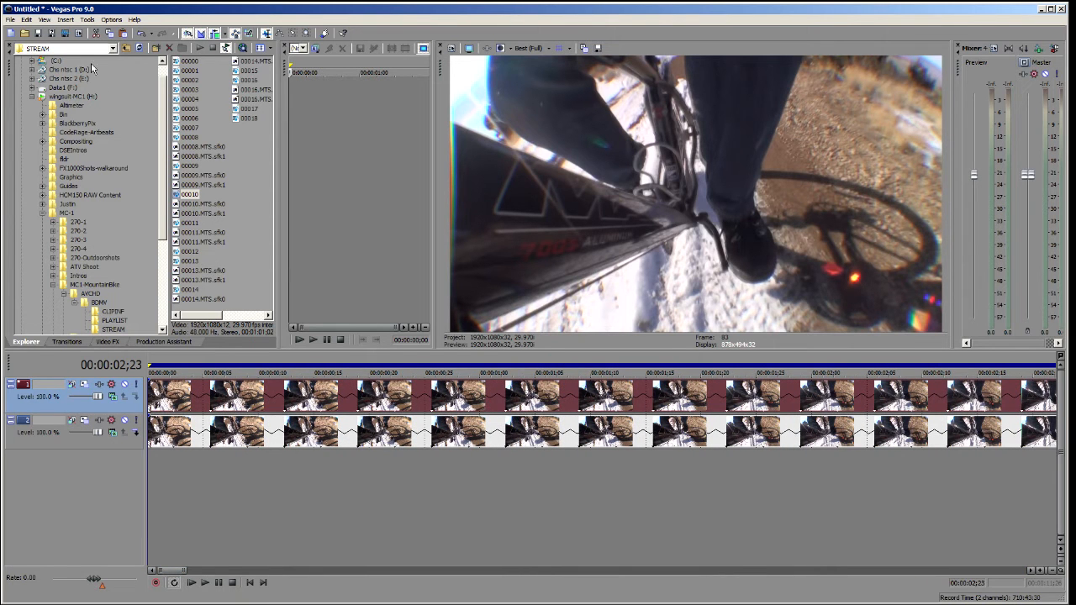
# Zoom to frame level and confirm the upper bike event starts at 00:00:00;01
pyautogui.click(125, 20)
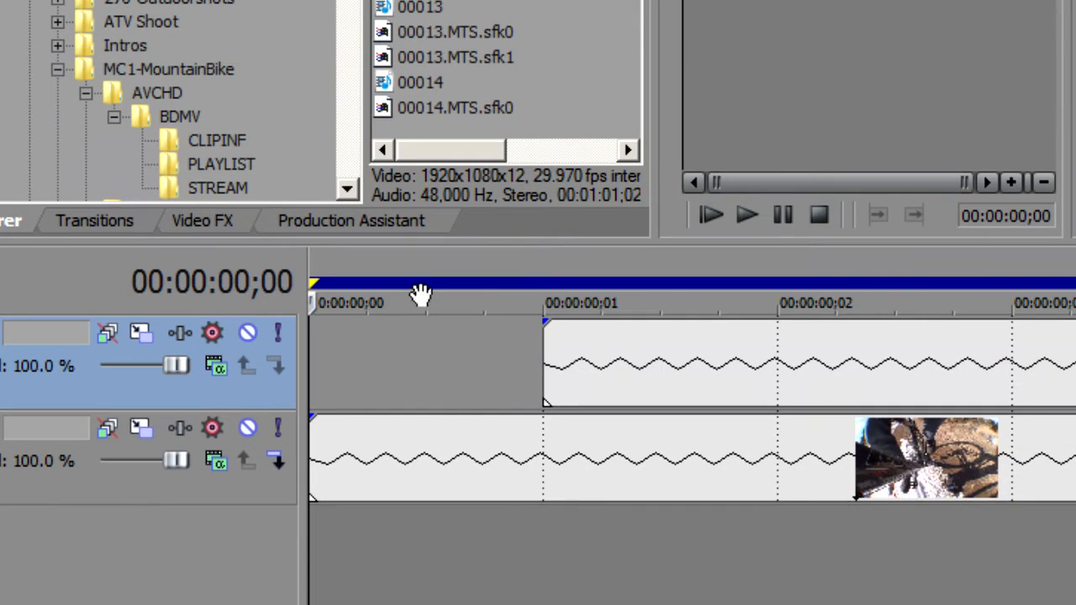
# Move the playhead from the first frame to half a frame in, for the top event
pyautogui.click(542, 303)
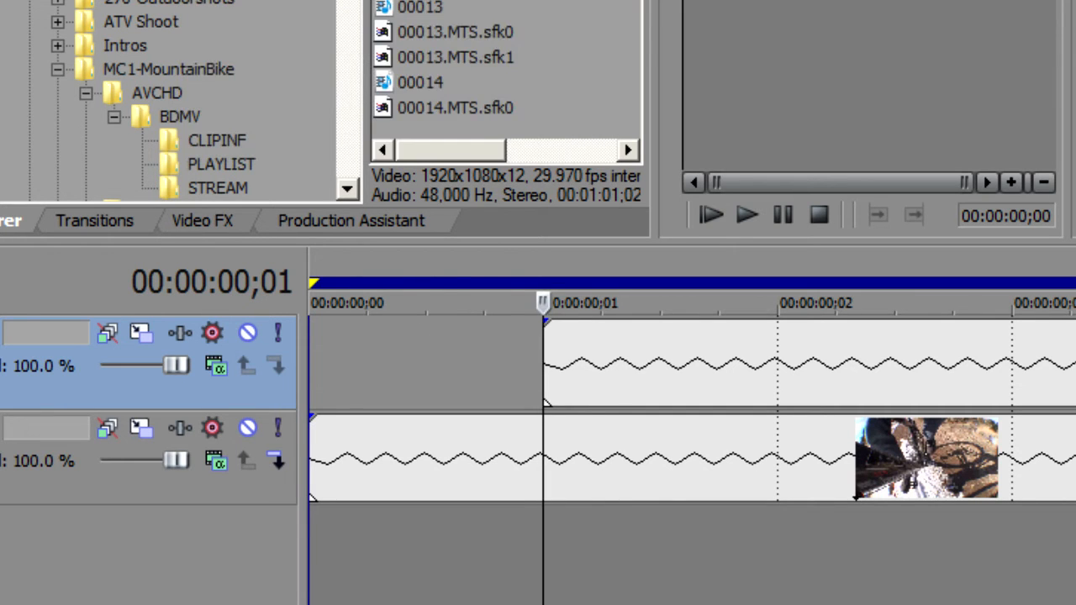
pyautogui.click(420, 303)
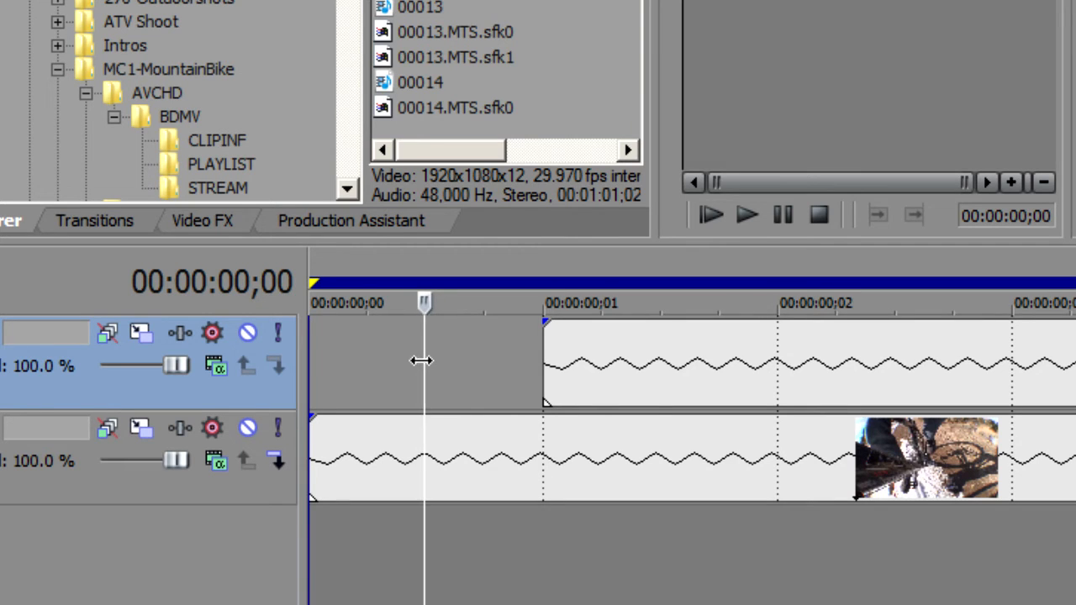
pyautogui.moveTo(648, 408)
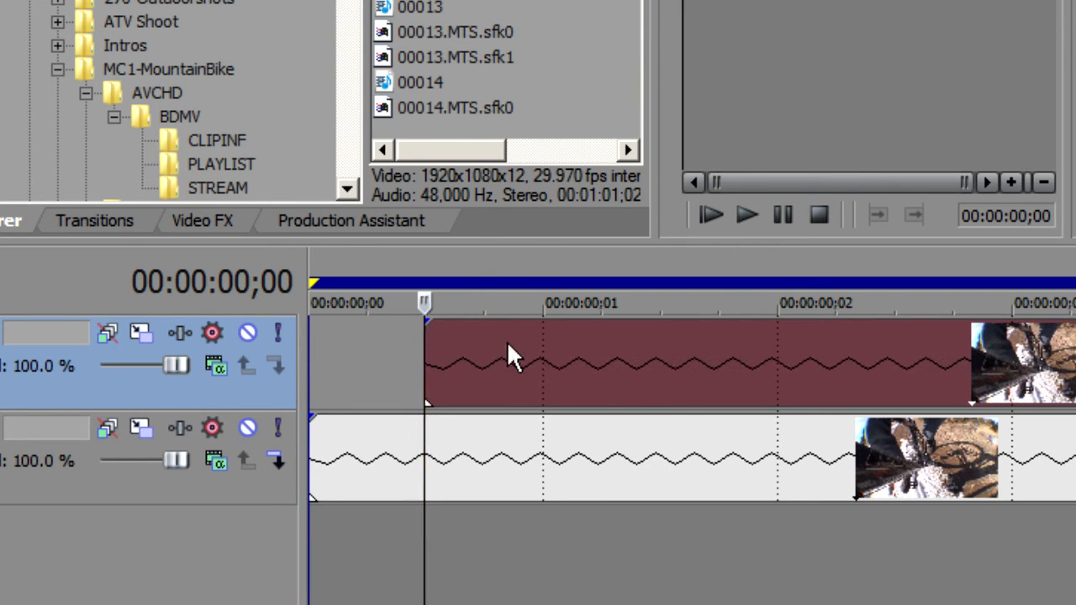
pyautogui.moveTo(513, 349); pyautogui.dragTo(513, 374)
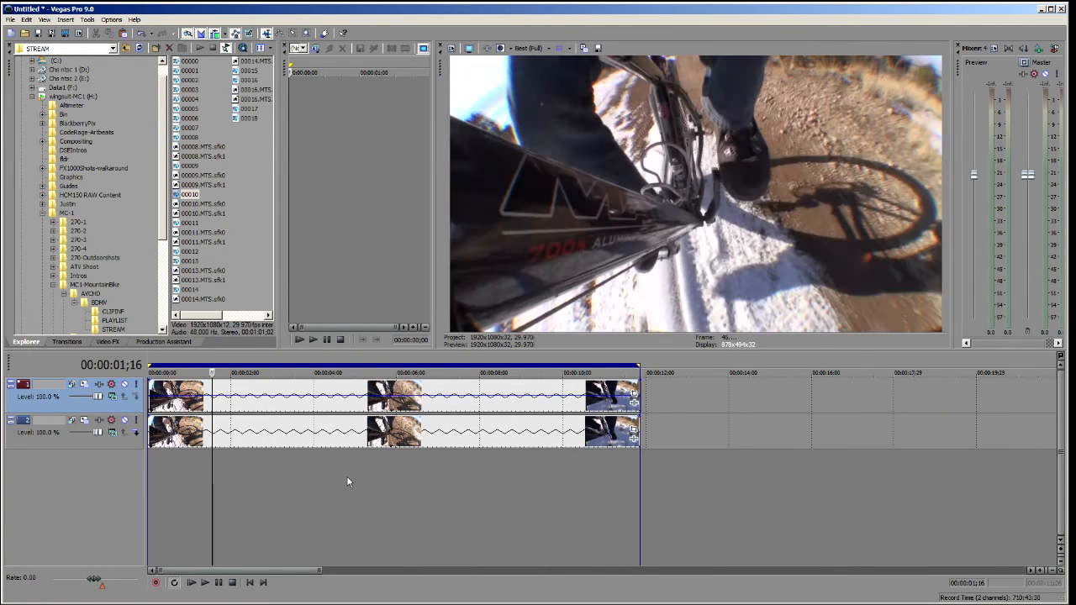
pyautogui.click(504, 373)
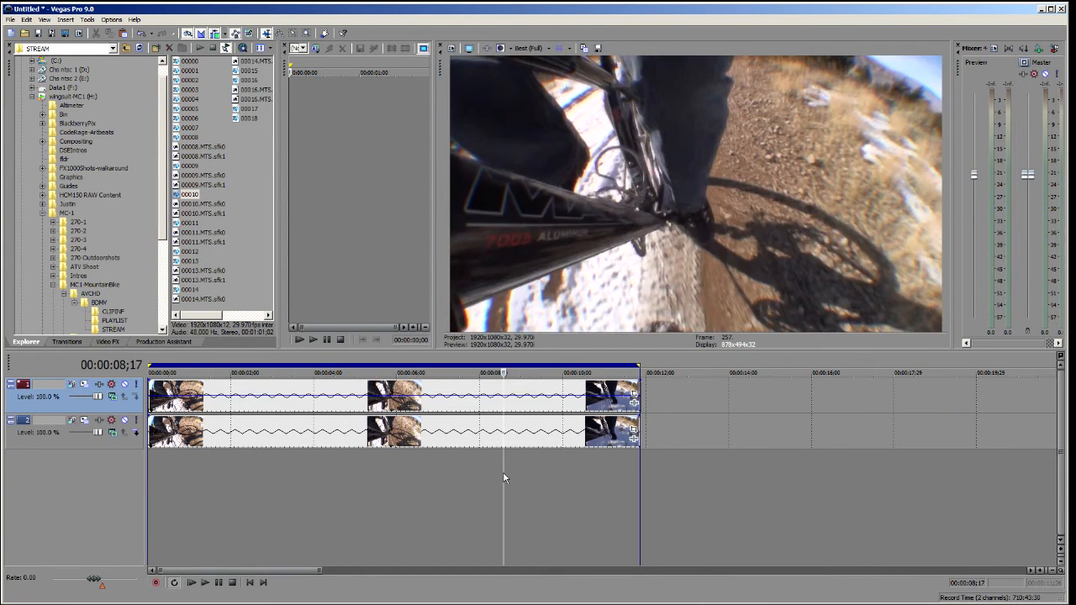